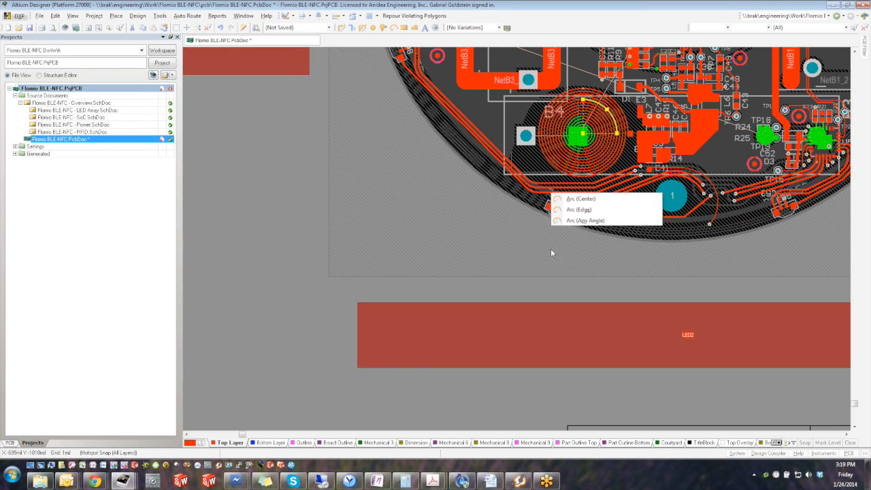
- Abandon the arc placement and switch to placing a new text string on the board
{"action": "left_click", "coordinate": [579, 199]}
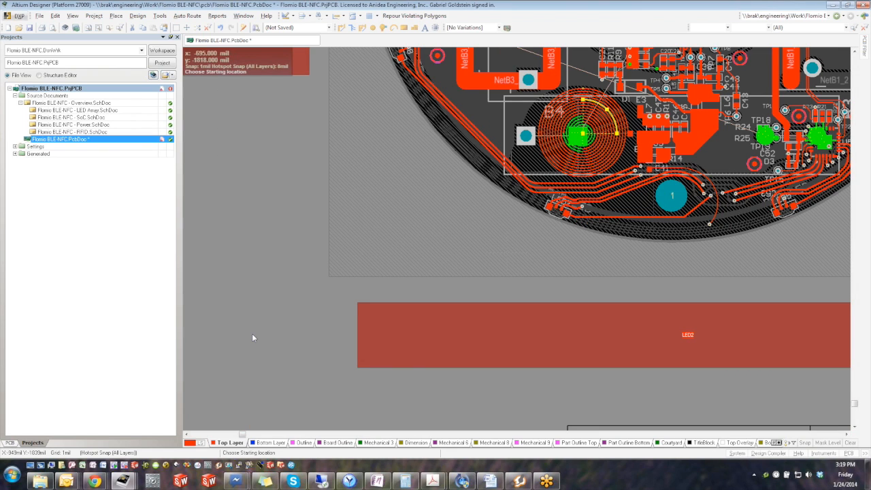
{"action": "mouse_move", "coordinate": [346, 360]}
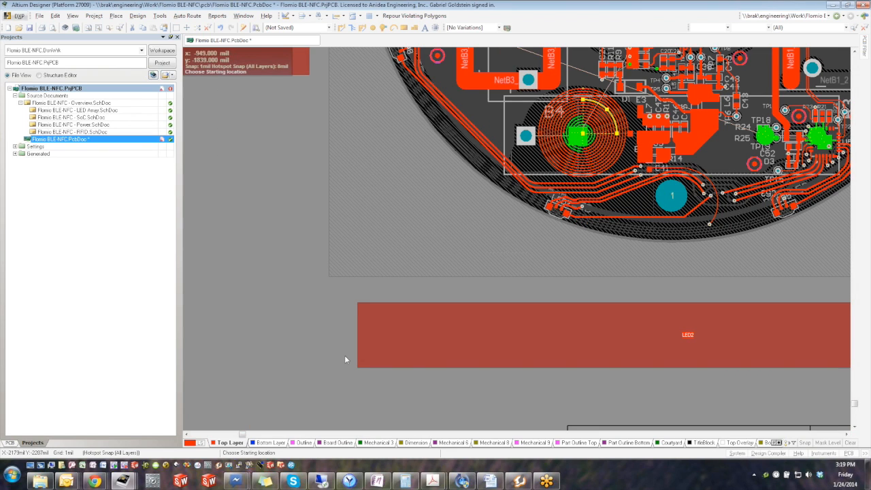
{"action": "scroll", "scroll_direction": "down", "scroll_amount": 3}
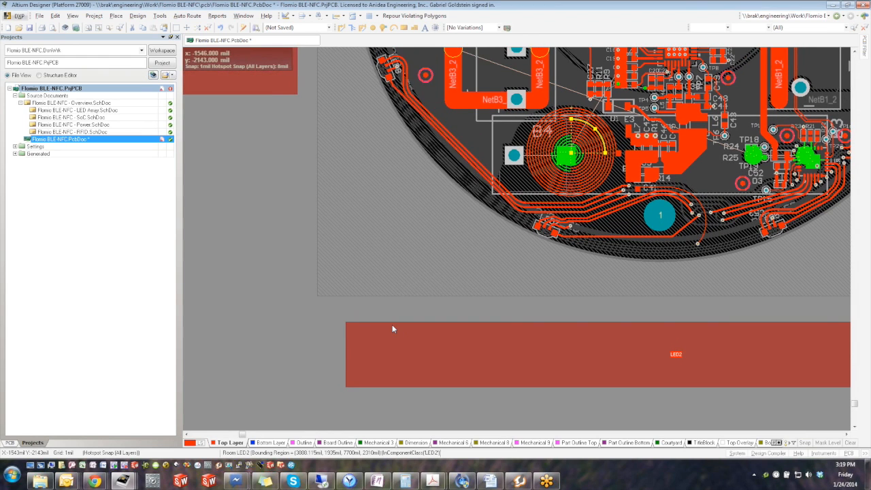
{"action": "mouse_move", "coordinate": [392, 328]}
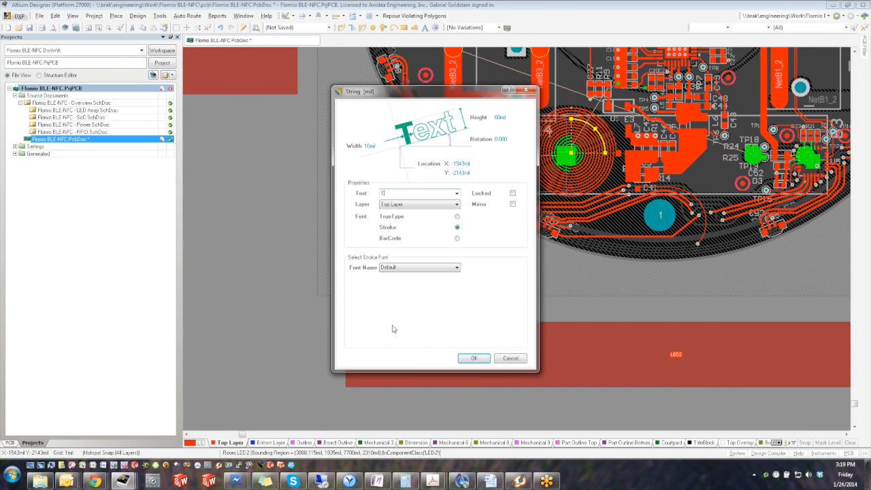
- Place a top-layer label reading 'Target' and switch to the 3D view of the enclosed board
{"action": "type", "text": "Target inductance is 1.6uH"}
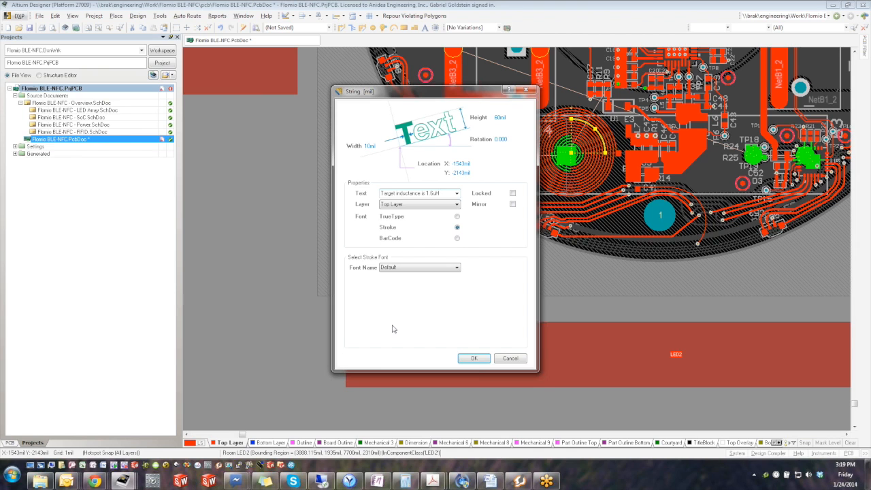
{"action": "left_click", "coordinate": [473, 357]}
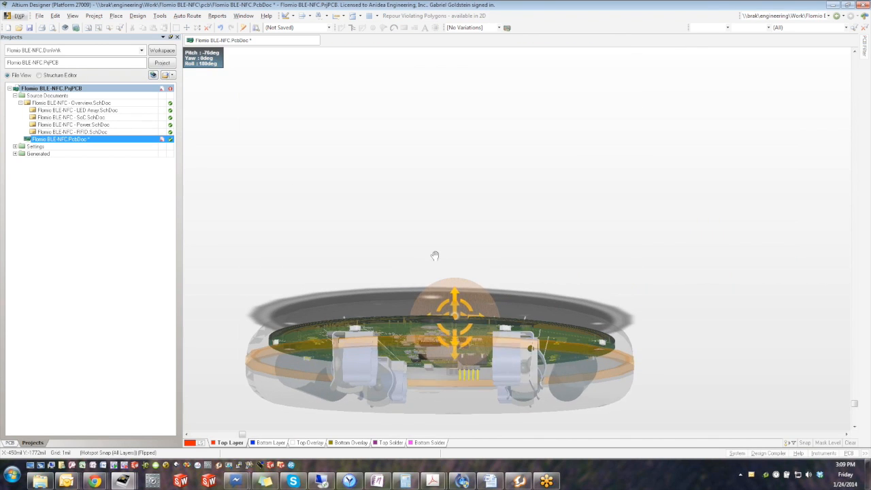
- Orbit close to the enclosure's side, then look down onto the board components
{"action": "left_click_drag", "start_coordinate": [435, 256], "coordinate": [569, 362]}
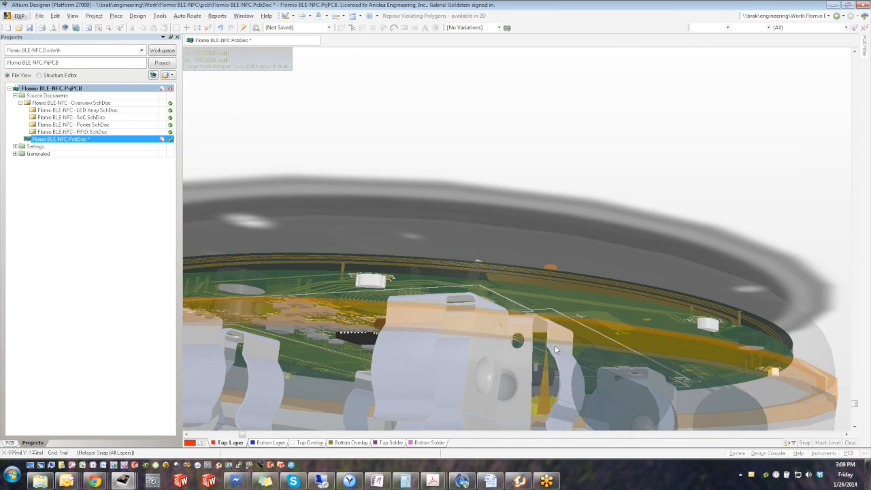
{"action": "mouse_move", "coordinate": [556, 353]}
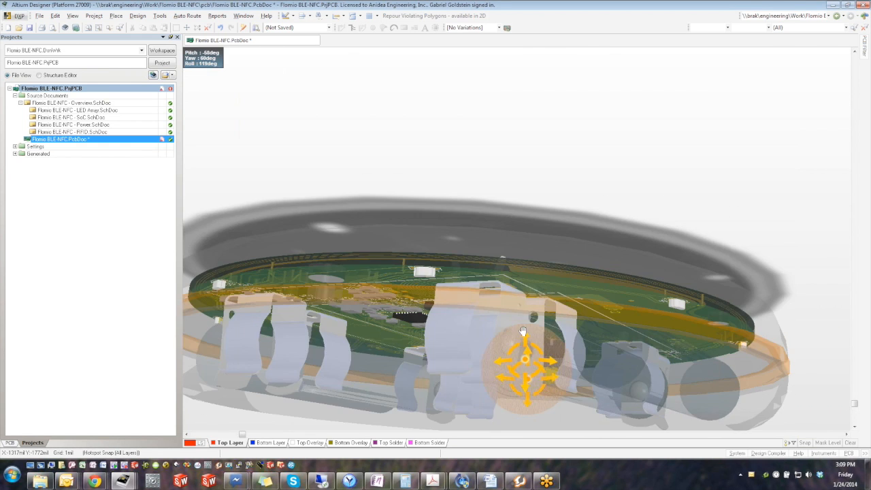
{"action": "left_click_drag", "start_coordinate": [524, 330], "coordinate": [487, 326]}
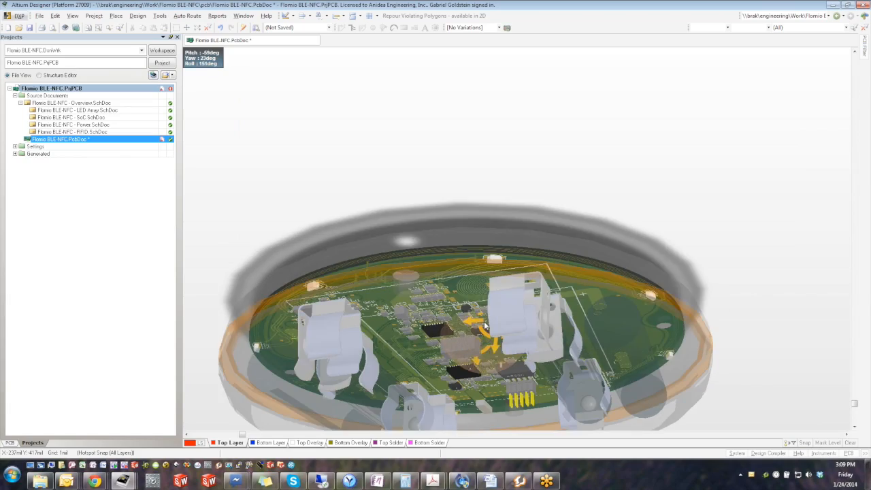